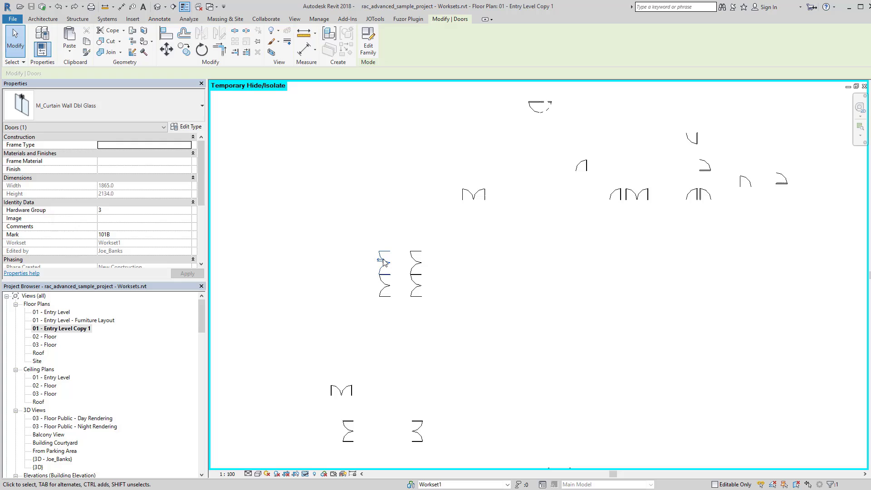
Step: Switch to the Annotate ribbon while the isolated doors are displayed
{"action": "left_click", "coordinate": [173, 19]}
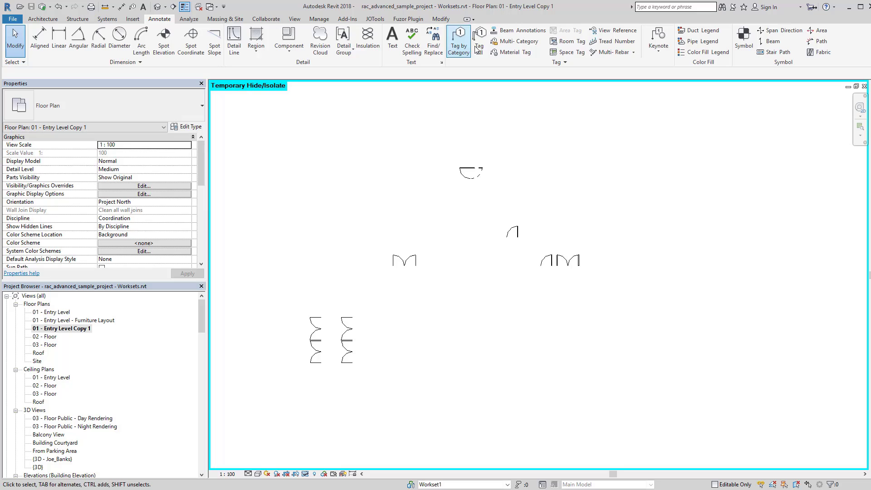
Step: Run Tag All with Door Tags for all objects in the current view
{"action": "left_click", "coordinate": [480, 41]}
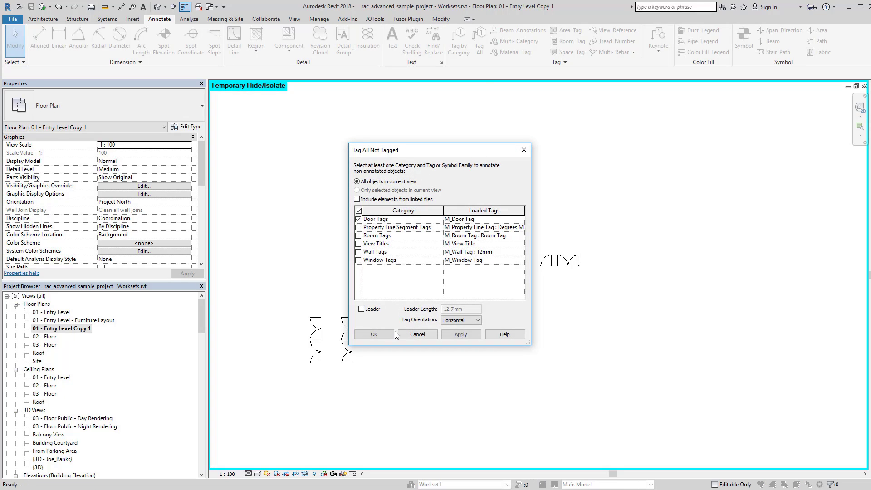
{"action": "left_click", "coordinate": [374, 334]}
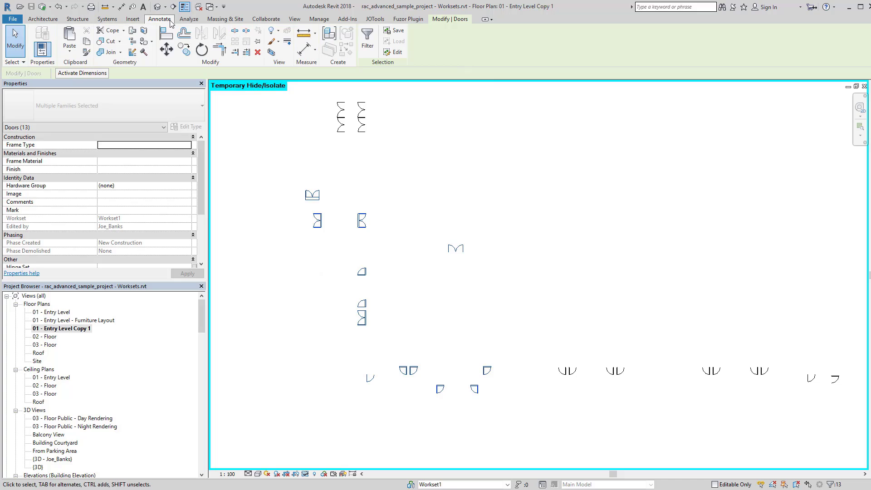
Step: Run Tag All with Door Tags limited to only the 13 selected doors
{"action": "left_click", "coordinate": [480, 40]}
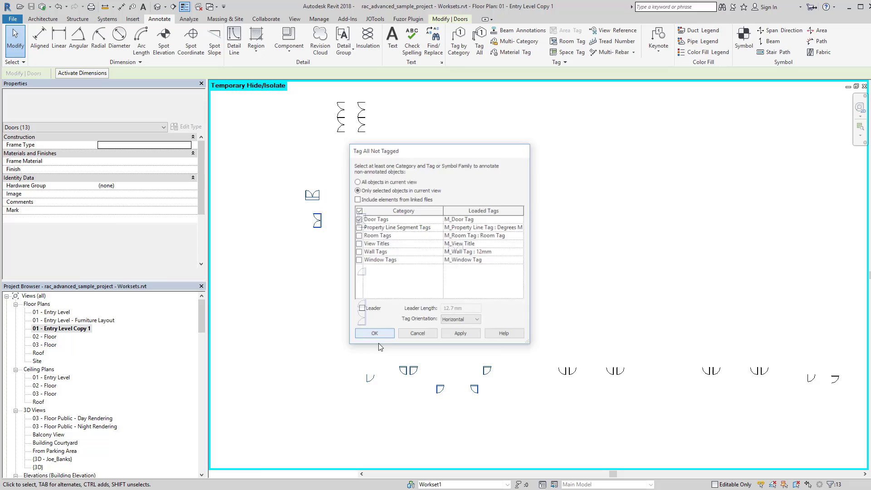
{"action": "left_click", "coordinate": [374, 333]}
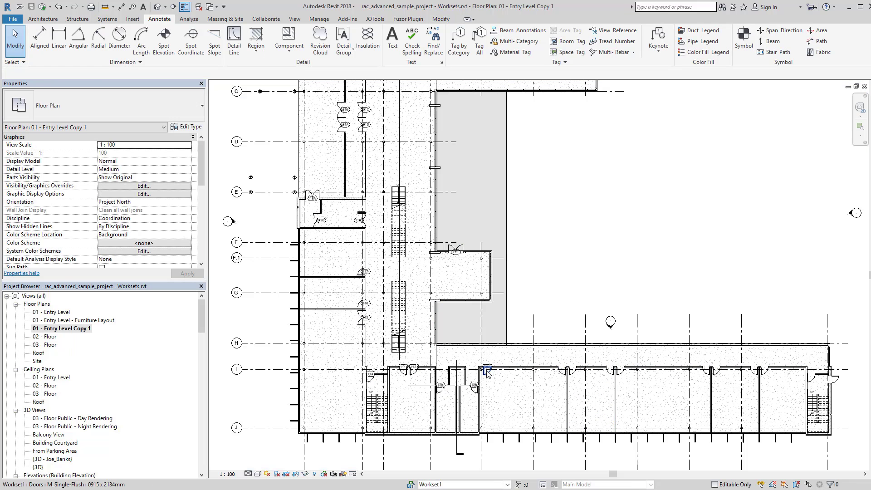
{"action": "mouse_move", "coordinate": [485, 371]}
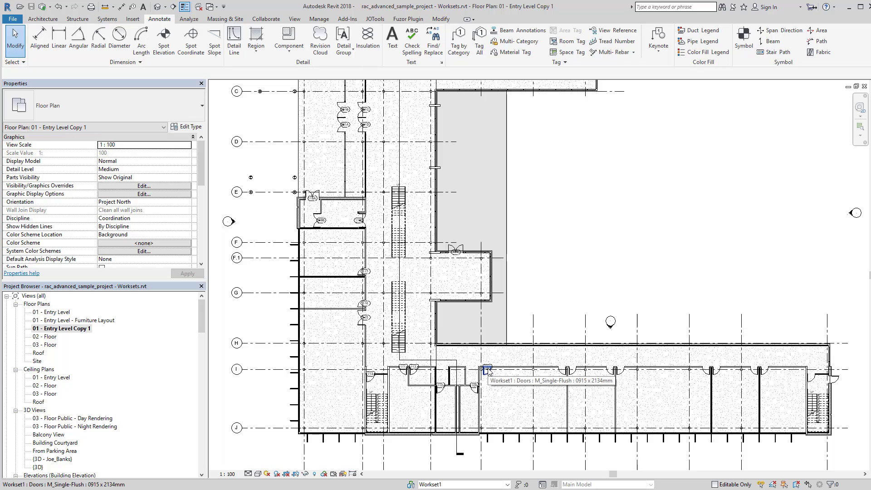
{"action": "mouse_move", "coordinate": [633, 265]}
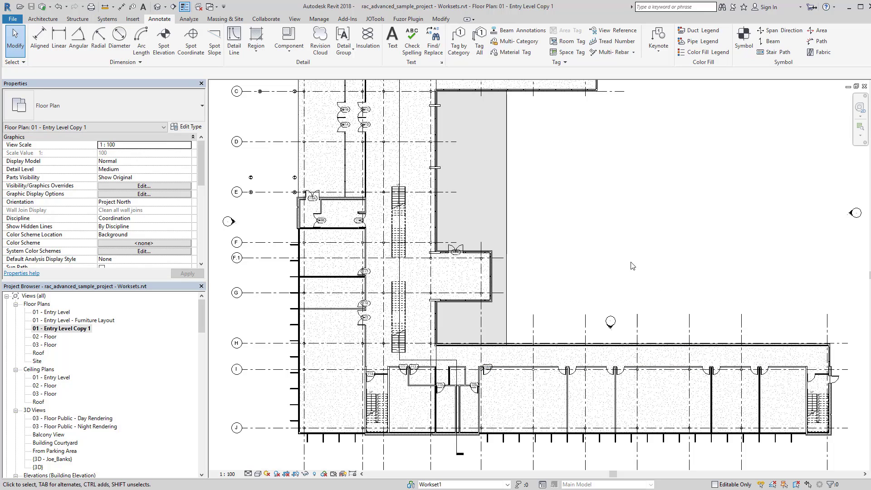